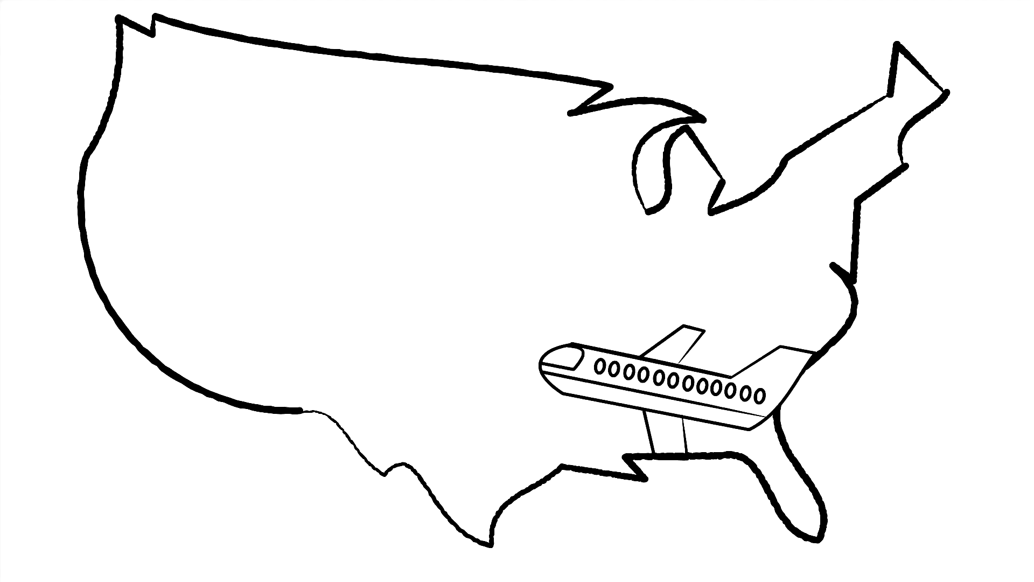
Step: Move the plane from the southeast coast to the middle of the United States map
drag(659, 389, 508, 264)
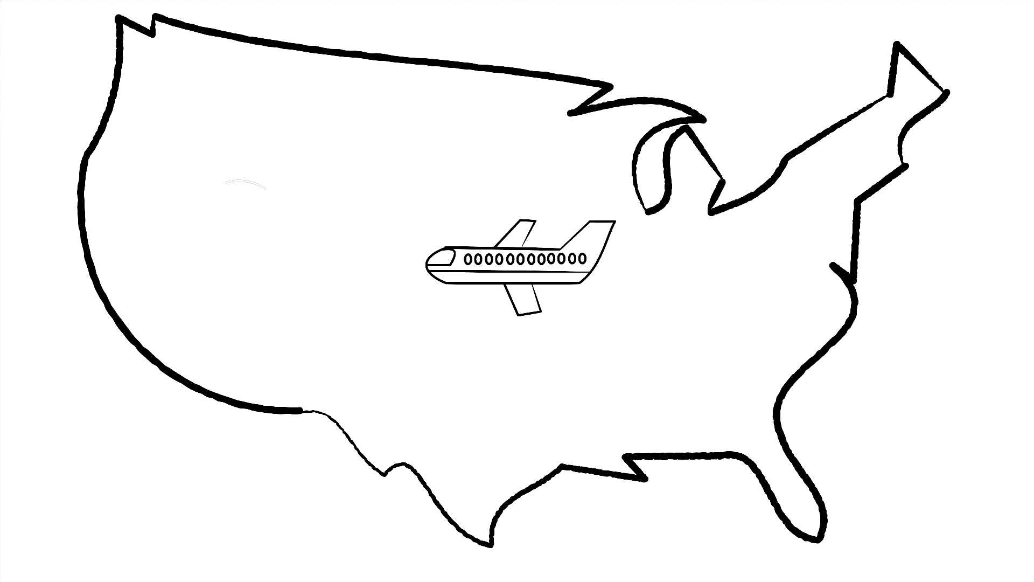